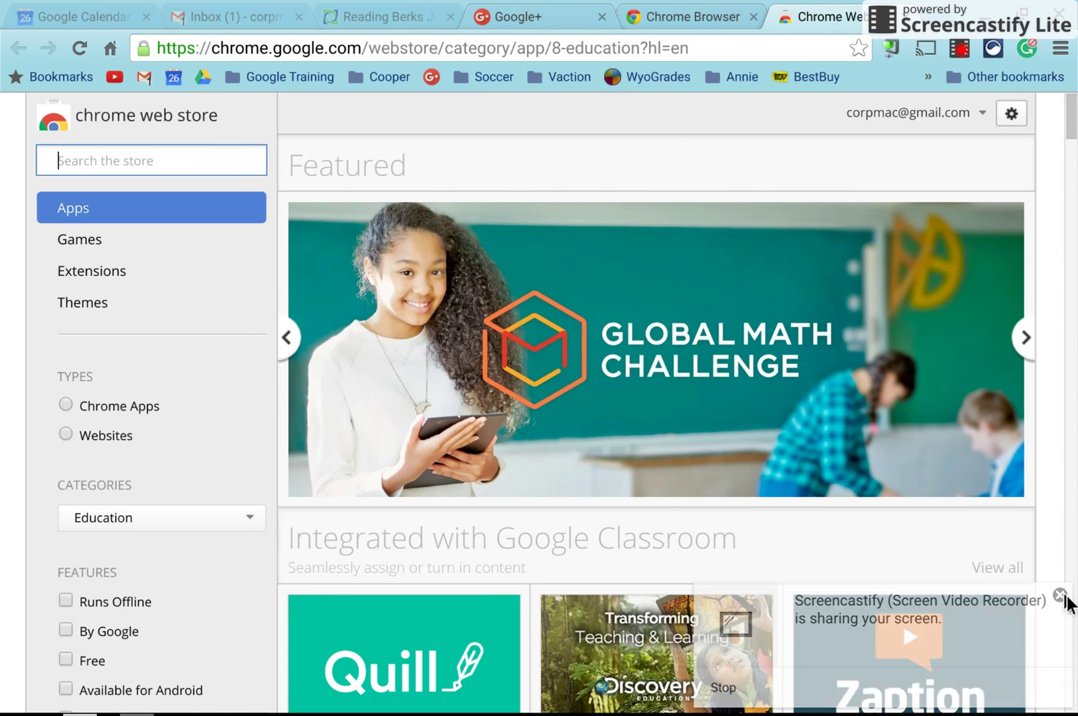
Select the Google+, Chrome Browser and Web Store tabs and drag them into a new window showing Chrome Browser
{"action": "left_click", "coordinate": [1061, 594]}
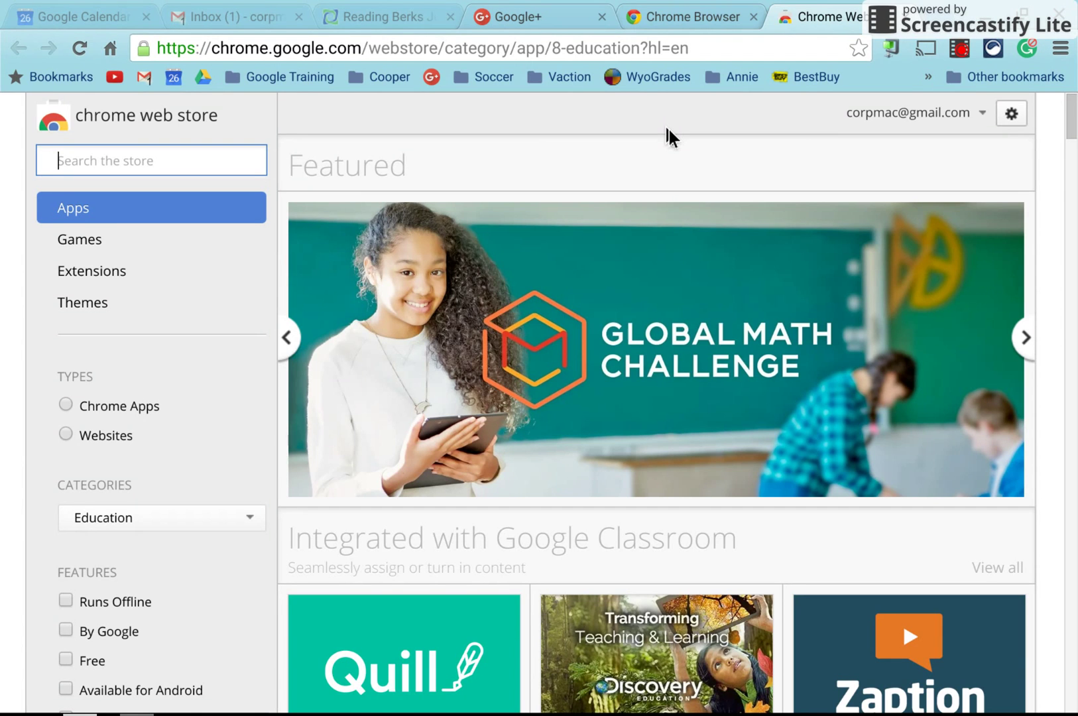
{"action": "mouse_move", "coordinate": [615, 107]}
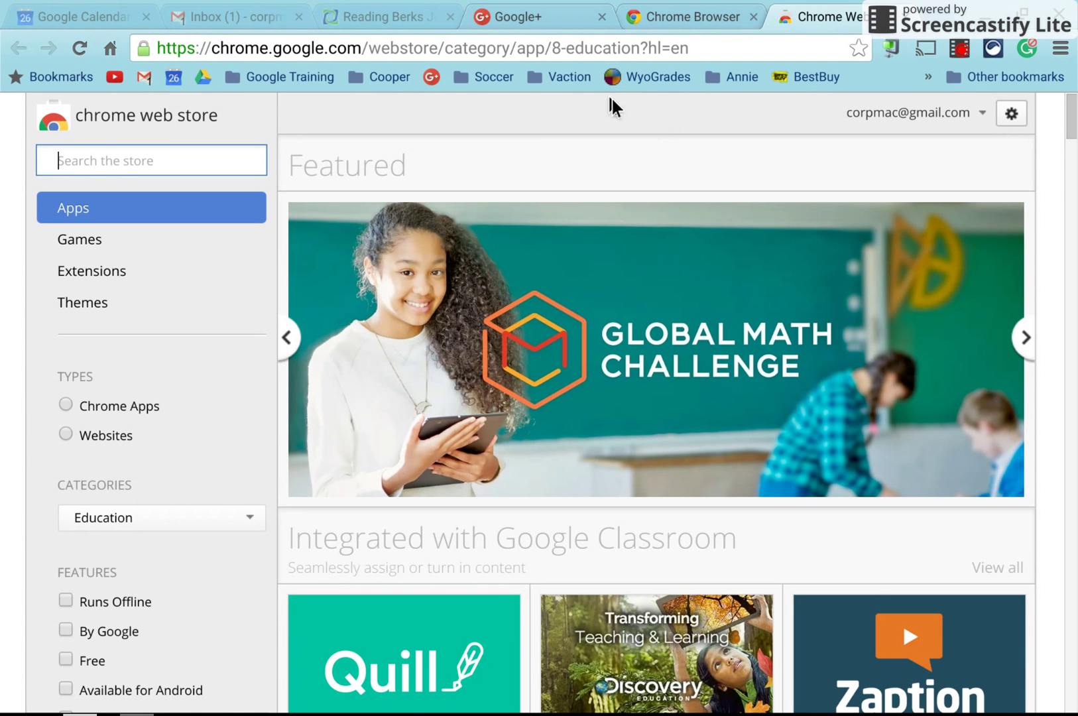
{"action": "left_click", "coordinate": [529, 17]}
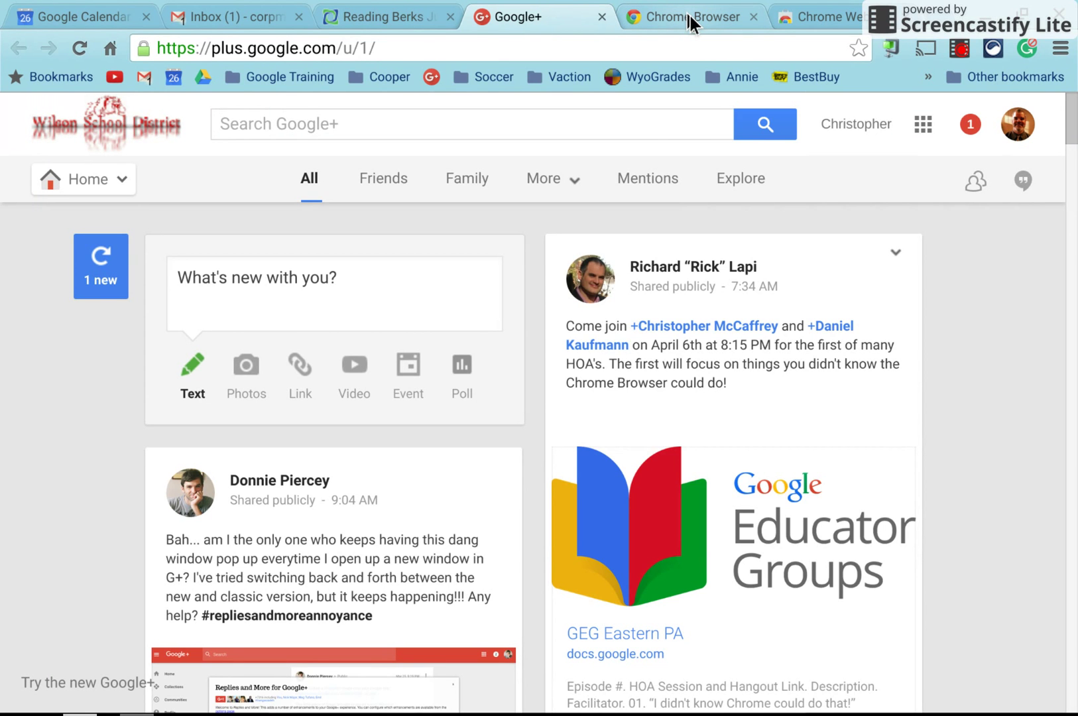
{"action": "left_click", "coordinate": [819, 17]}
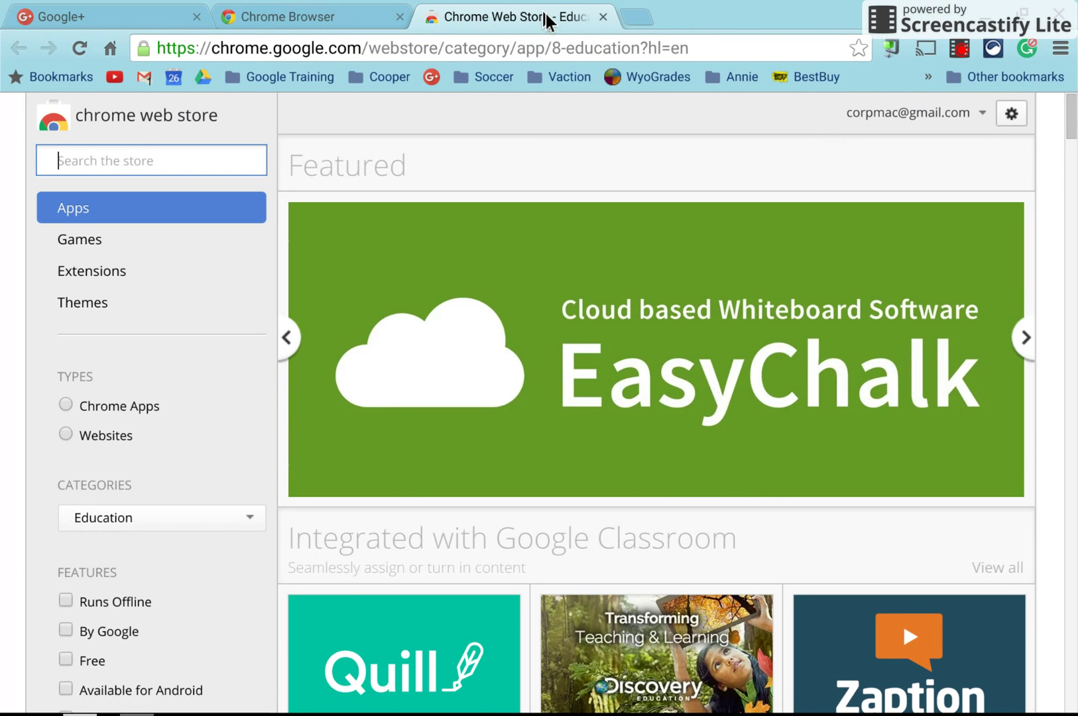
{"action": "left_click", "coordinate": [312, 16]}
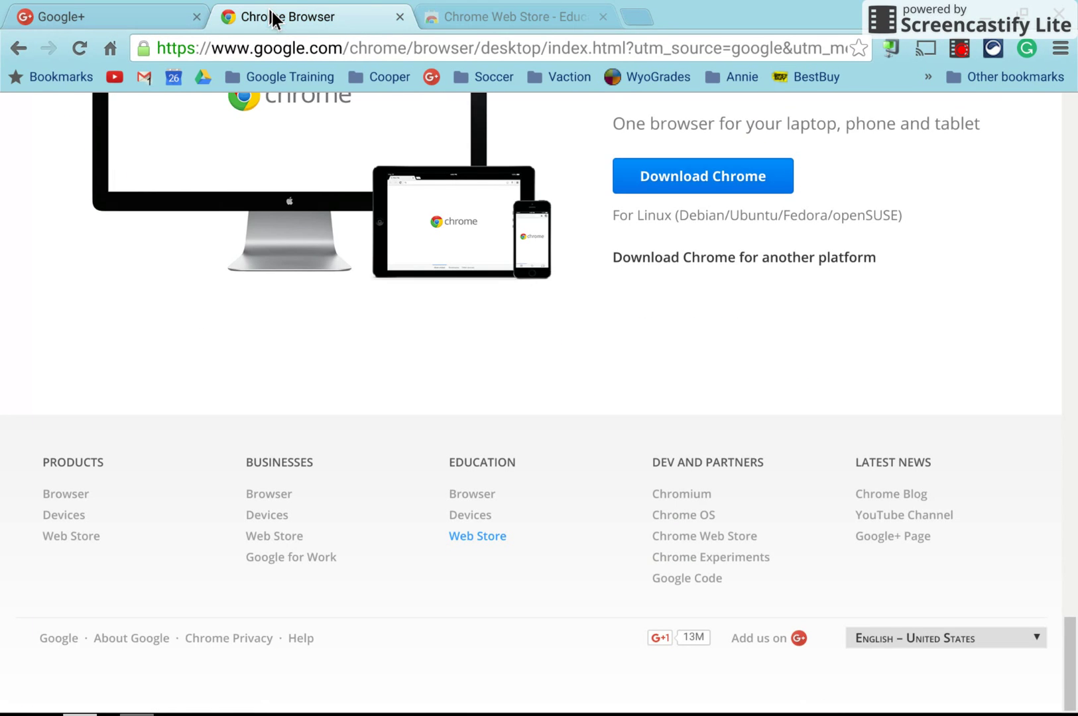